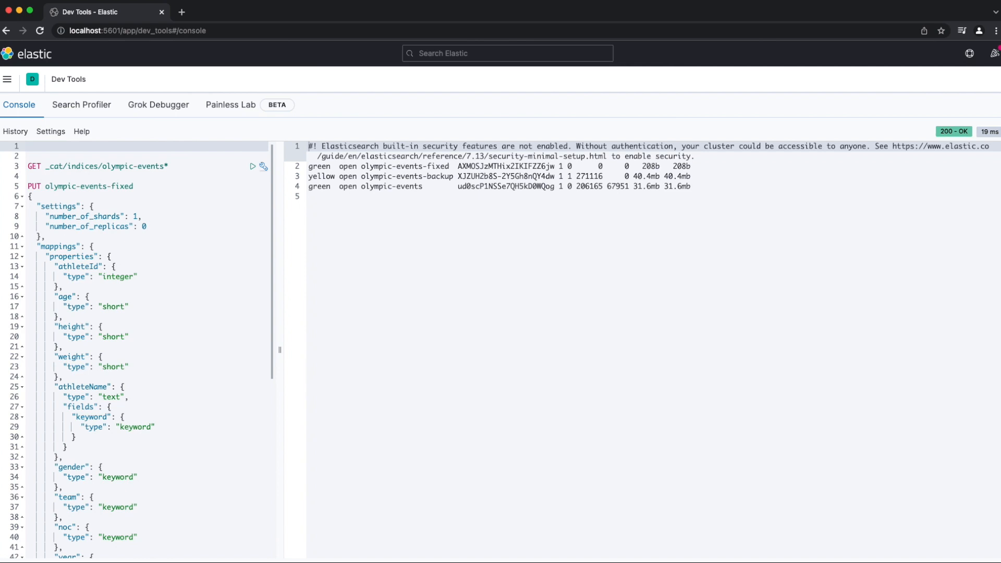
Step: Send POST _reindex from olympic-events to olympic-events-fixed through the split_games pipeline
text(POST _reindex)
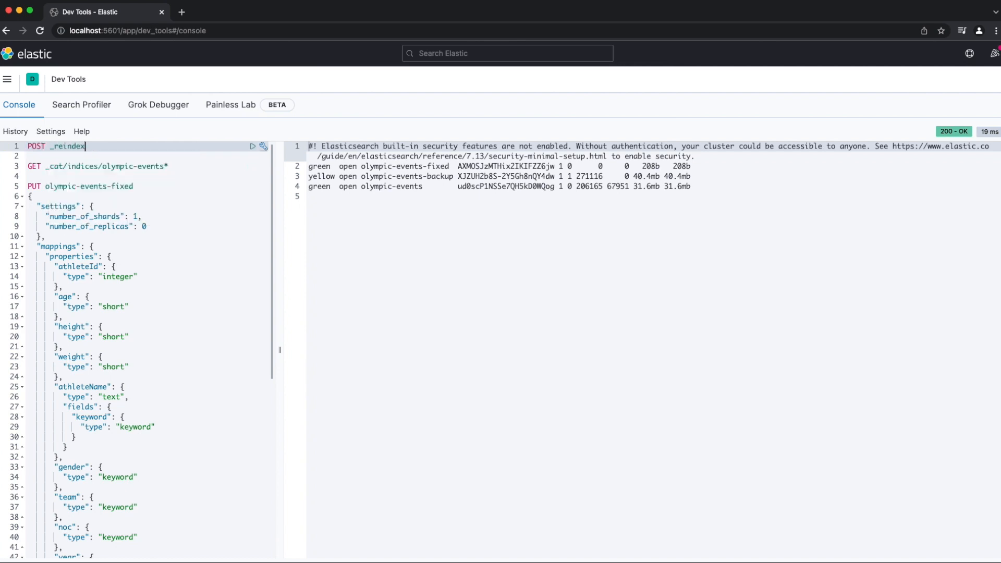
text({\n  "source": {\n    "index": "olympic-events"\n  }\n})
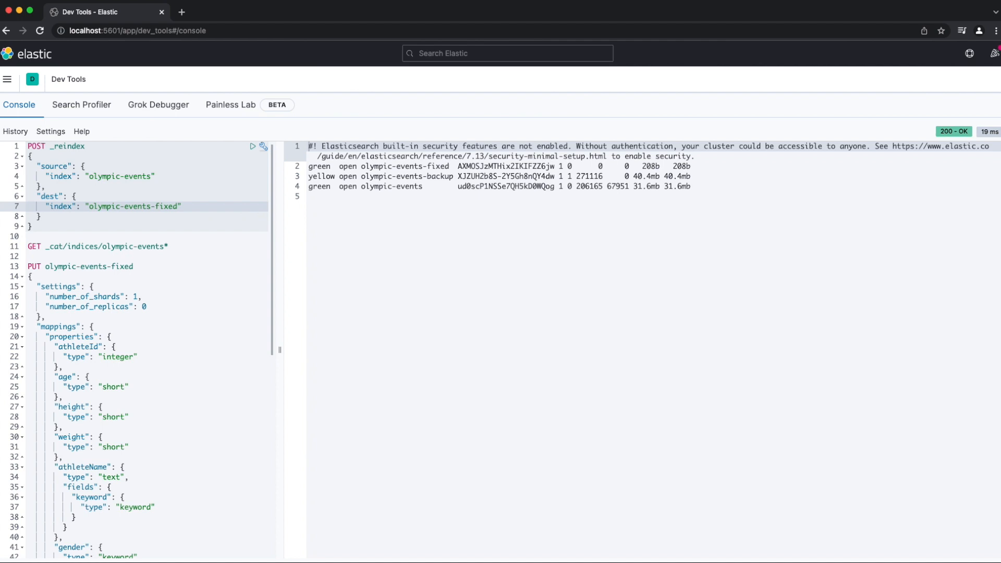
text(,)
text("pipeline": "split_g)
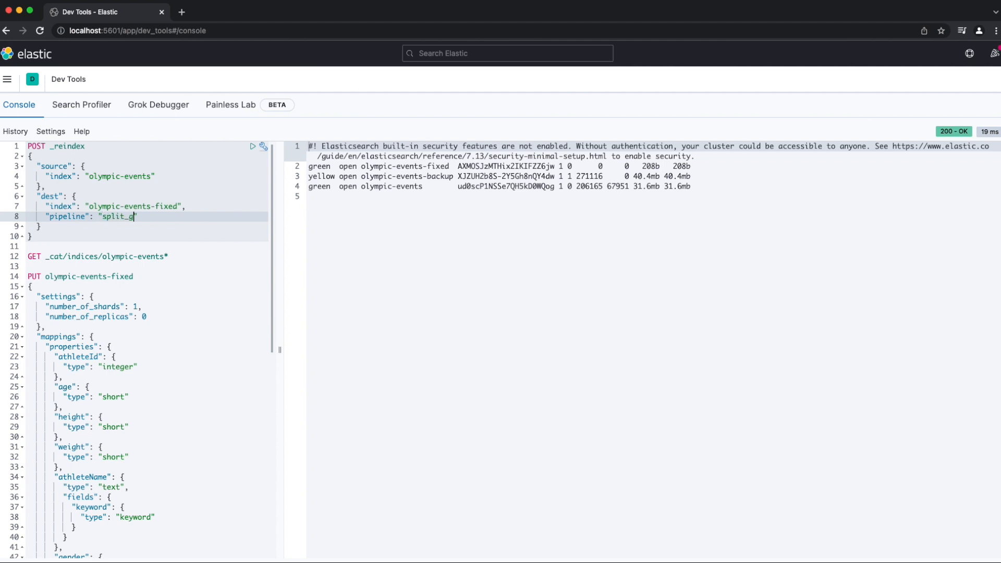
text(ames")
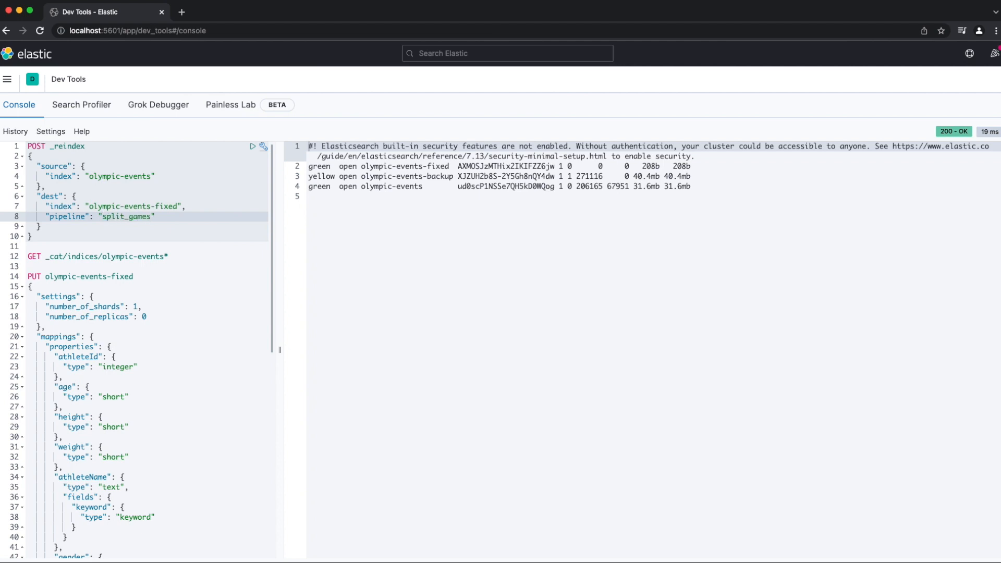
click(252, 146)
text(GET _cat/tasks)
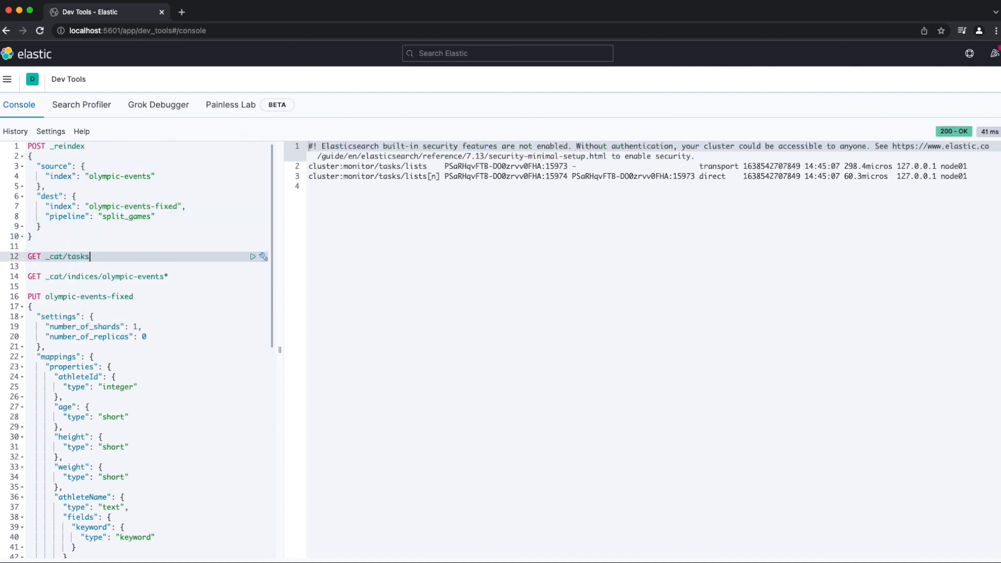
Step: List running tasks with GET _cat/tasks, then refresh olympic-events-fixed via POST _refresh
click(252, 276)
text(POST olympic-events-fixed/_refresh)
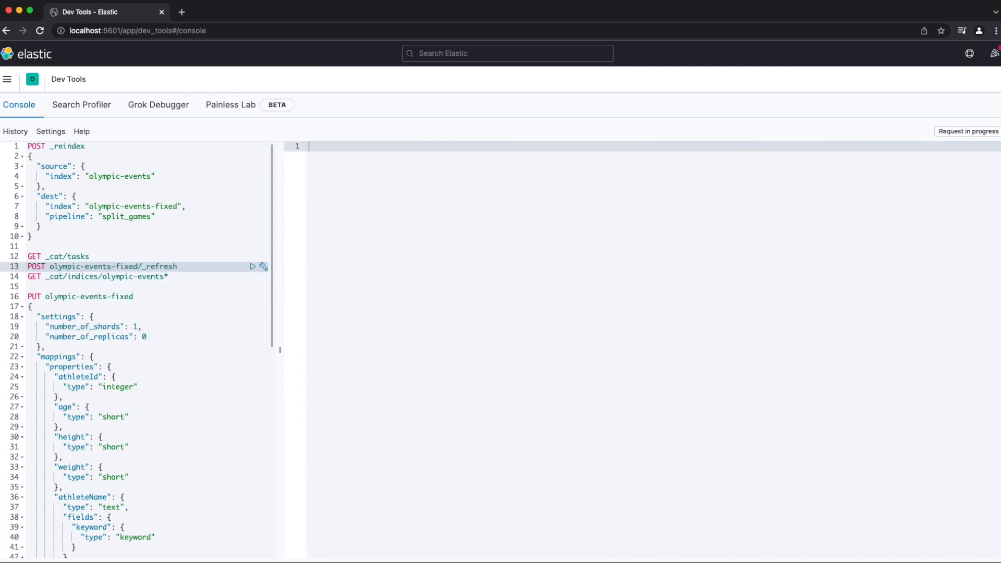
click(253, 267)
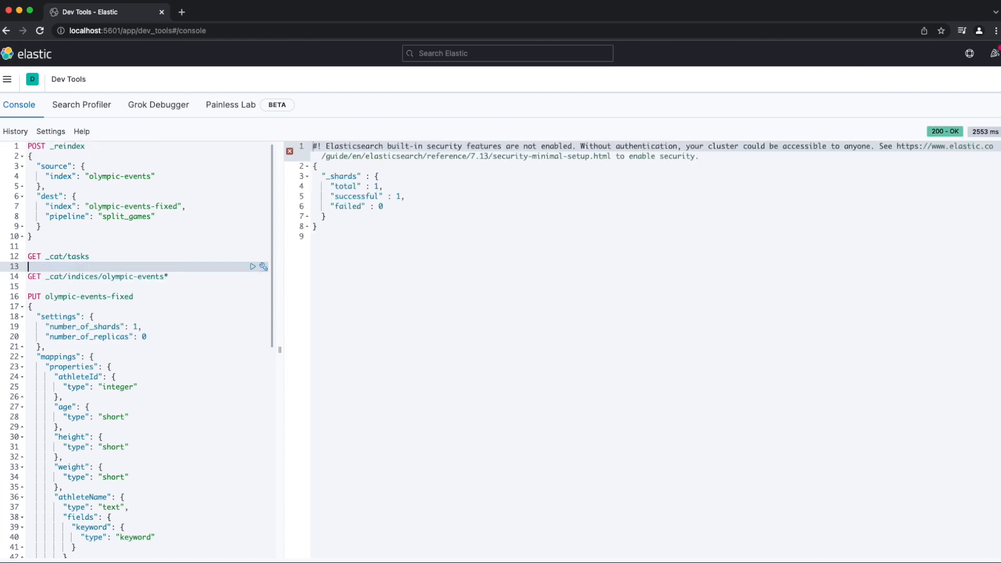
click(253, 276)
text(GET olympic-events-fixed/_mapping)
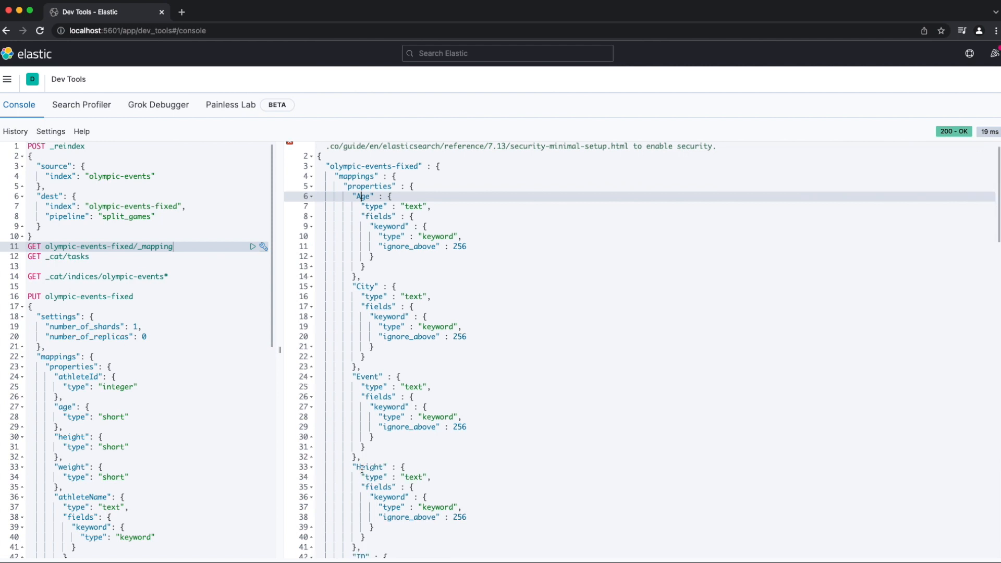
Step: Review the olympic-events-fixed mapping response, comparing capitalised dynamic fields with lowercase defined ones
scroll(down, 3)
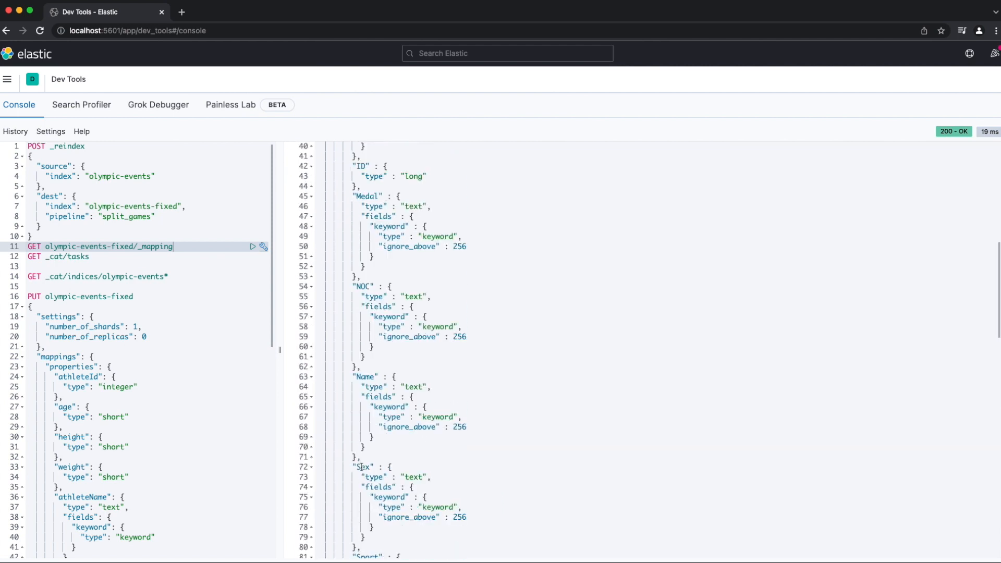
scroll(down, 3)
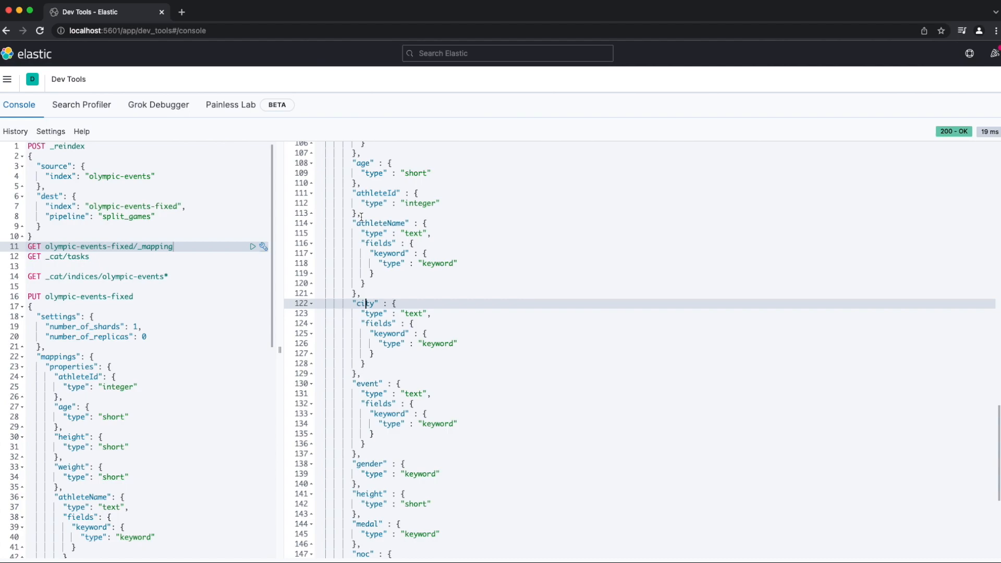
click(93, 13)
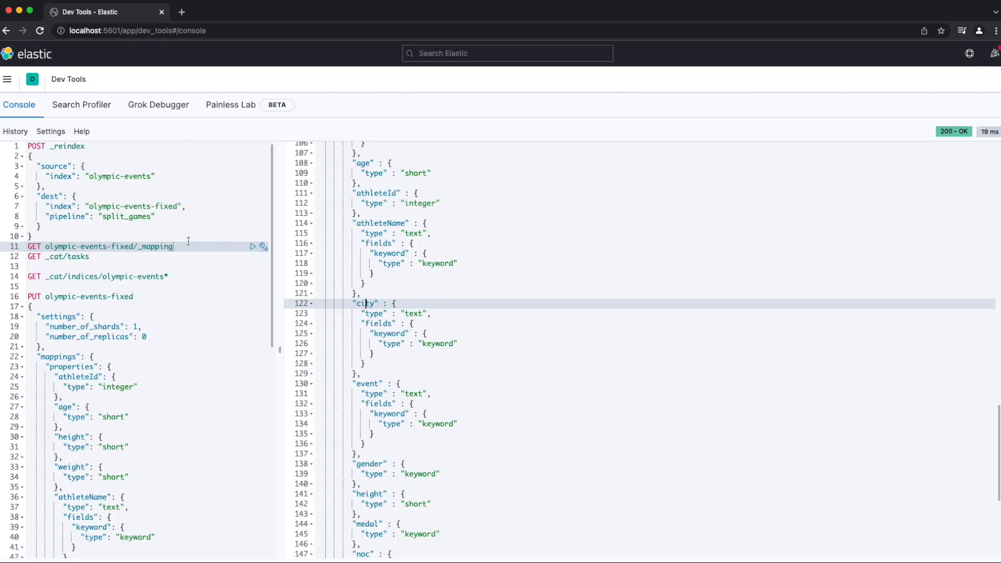
mouse_move(207, 284)
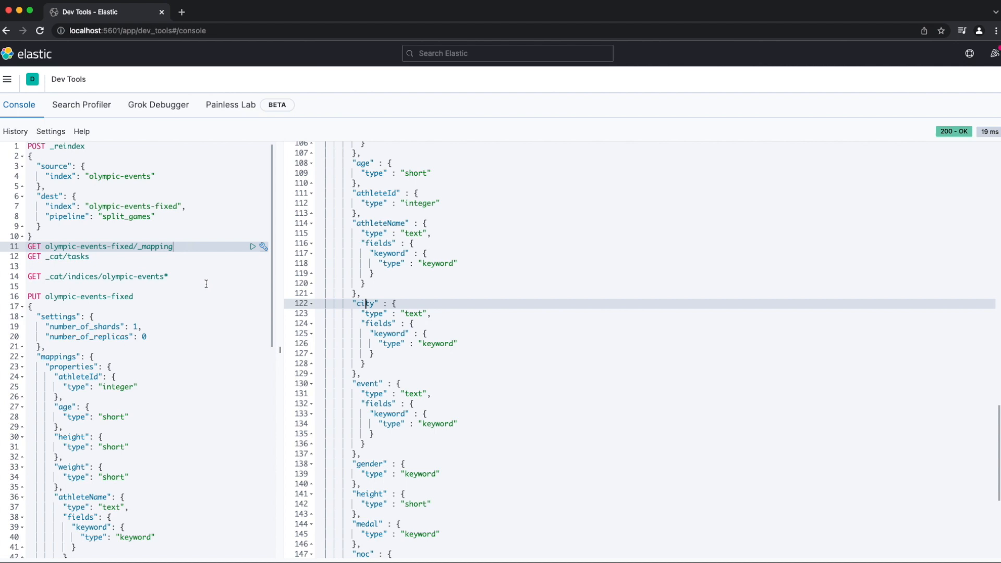
scroll(down, 3)
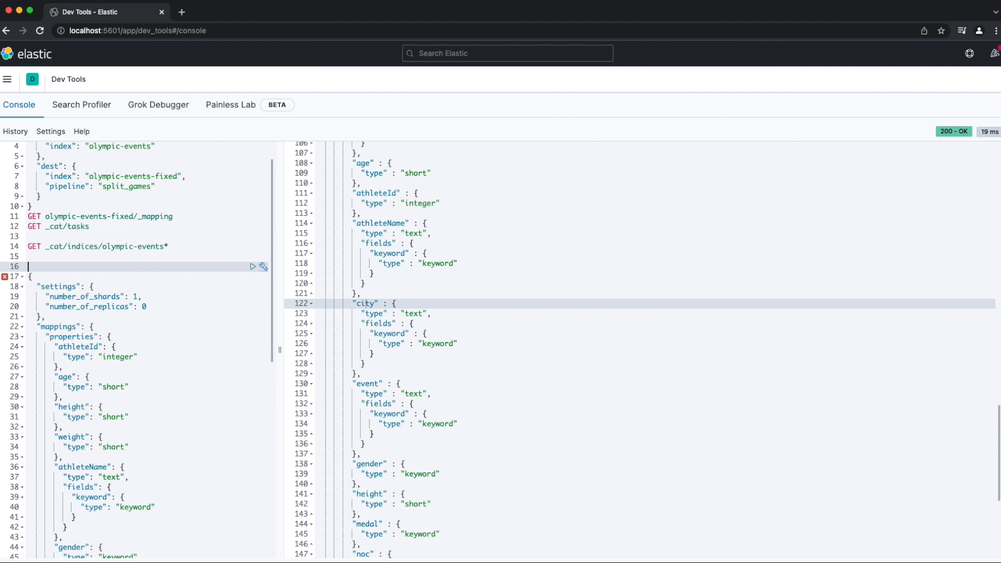
Step: Rewrite the index body as POST _template/olympic-events with index_patterns ["olympic-events-*"]
text(POS)
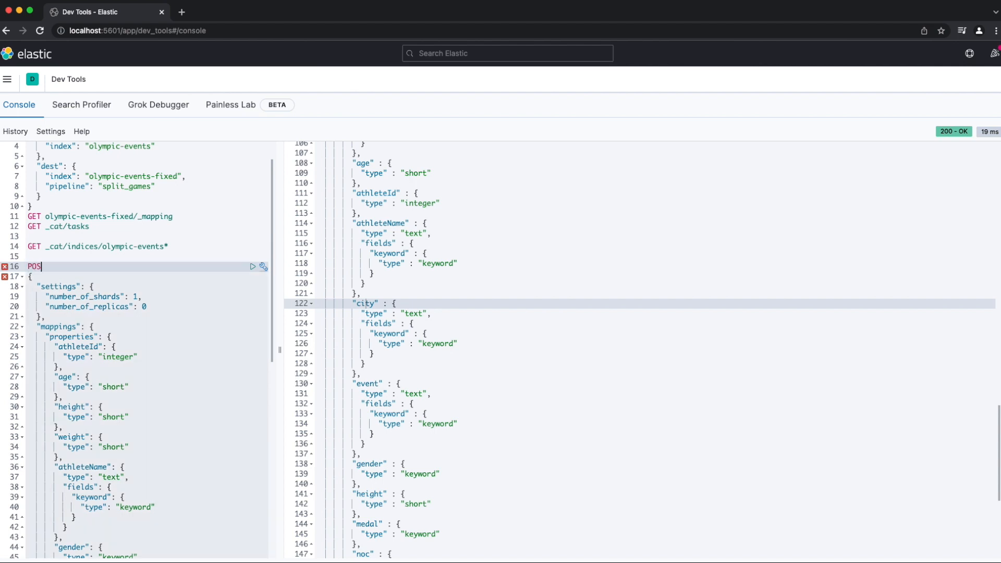
text(T _template/)
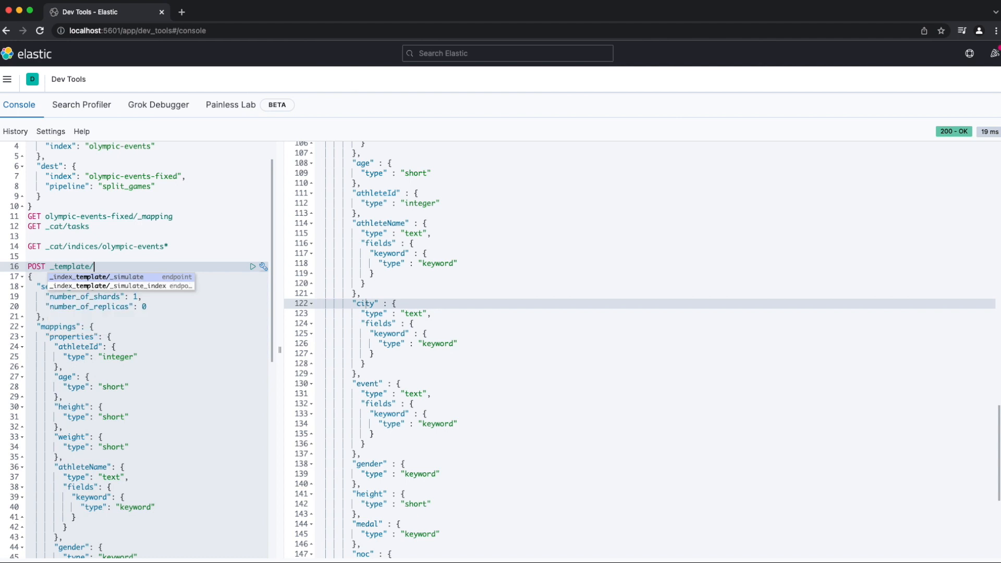
text(o)
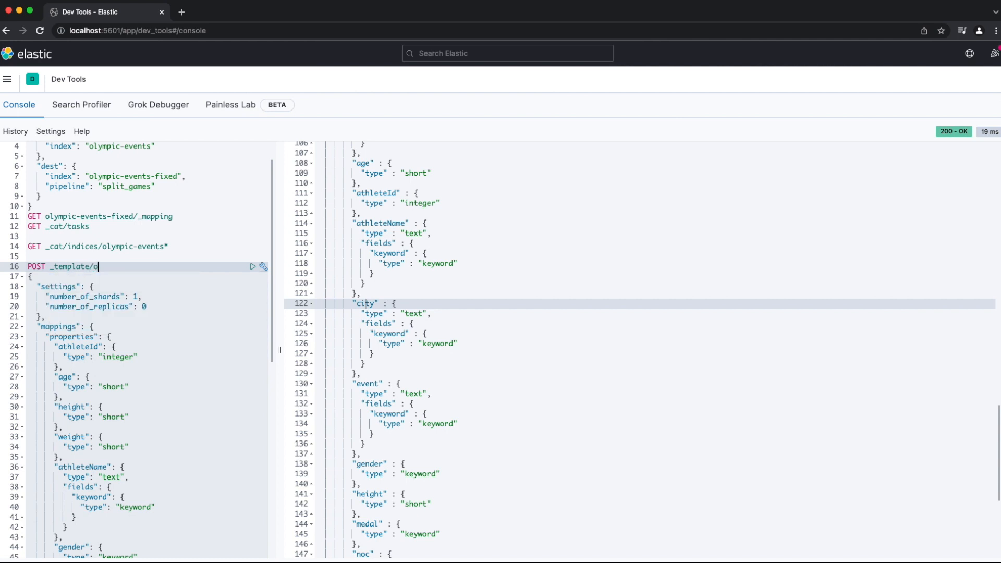
text(lympic-events)
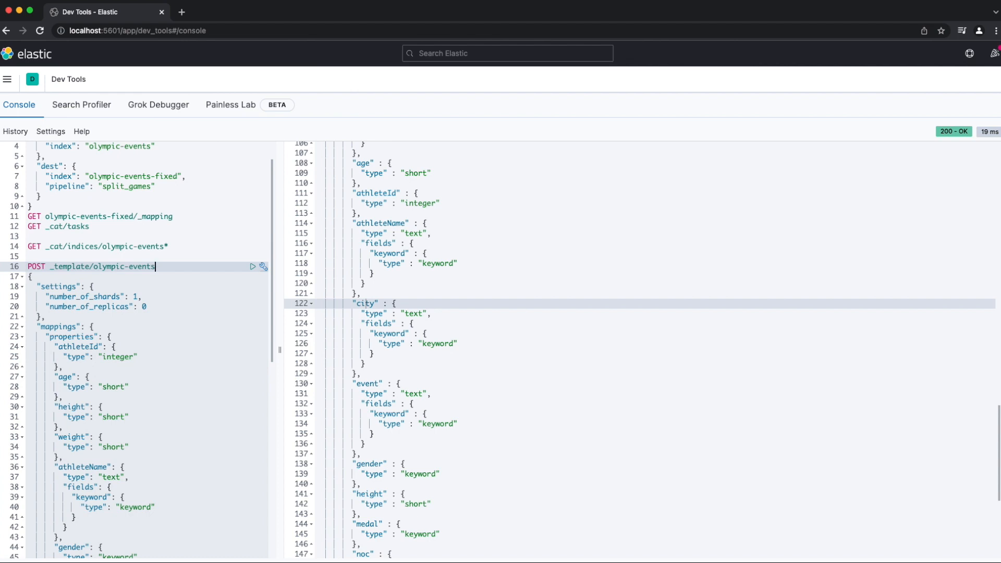
key(Enter)
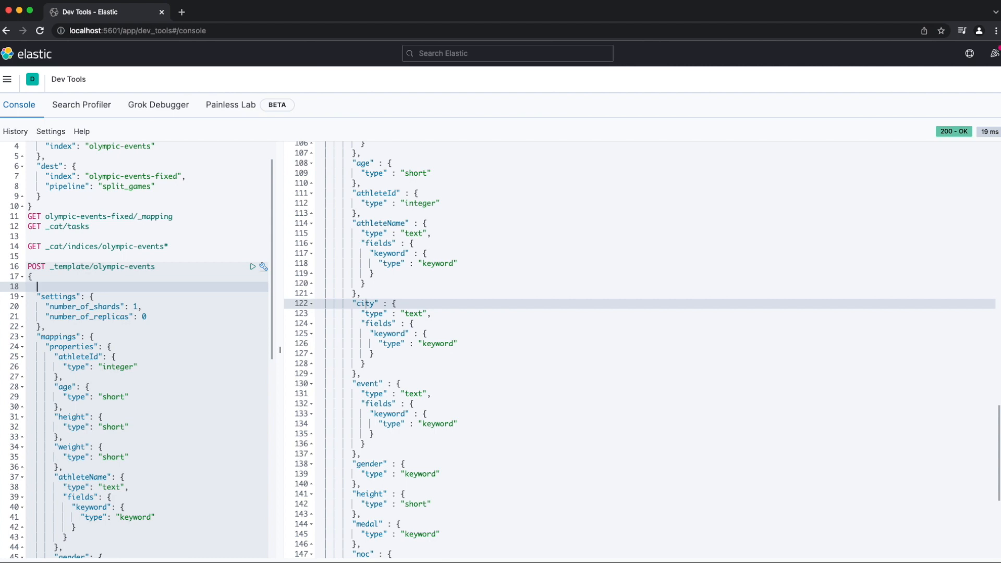
text("index_patterns": ["olympic-events-*"],)
text("dynamic": "strict",)
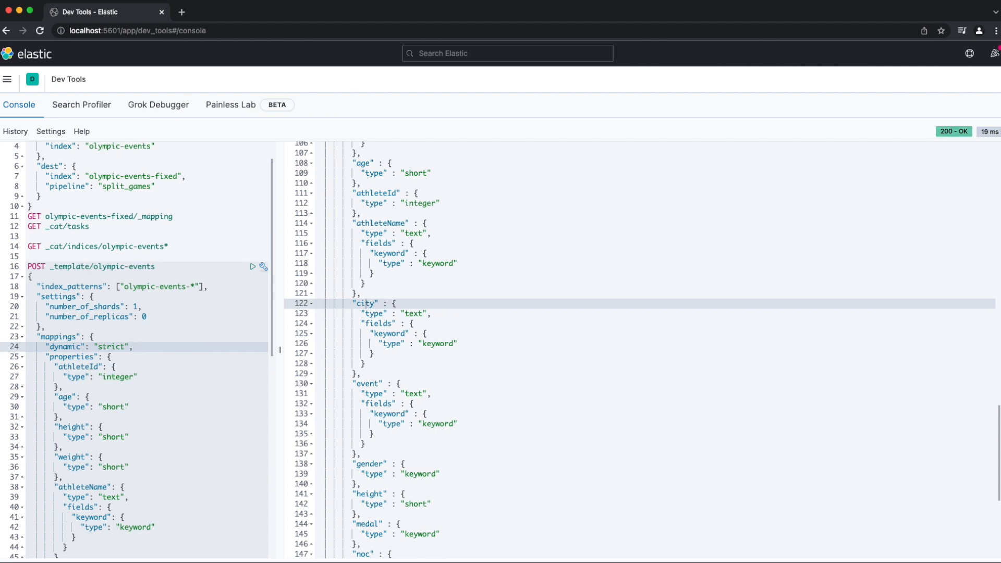
Step: Send the olympic-events template and review its strict mappings in the response
click(252, 267)
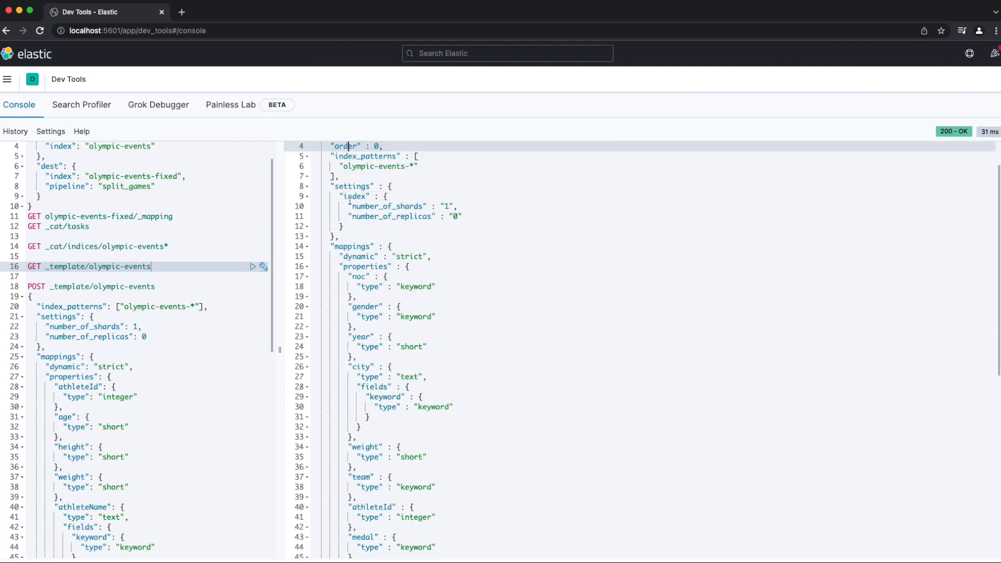
scroll(down, 3)
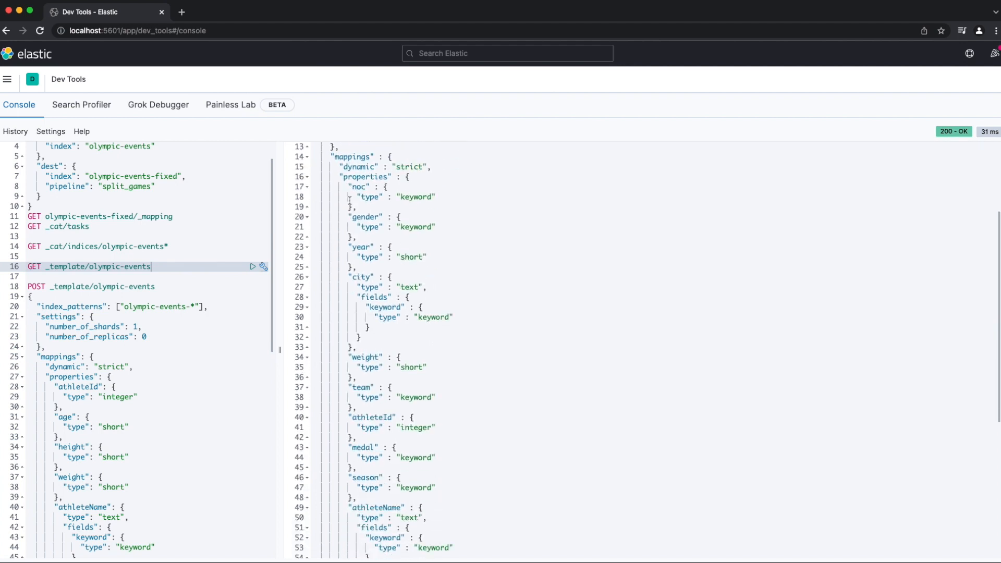
scroll(down, 3)
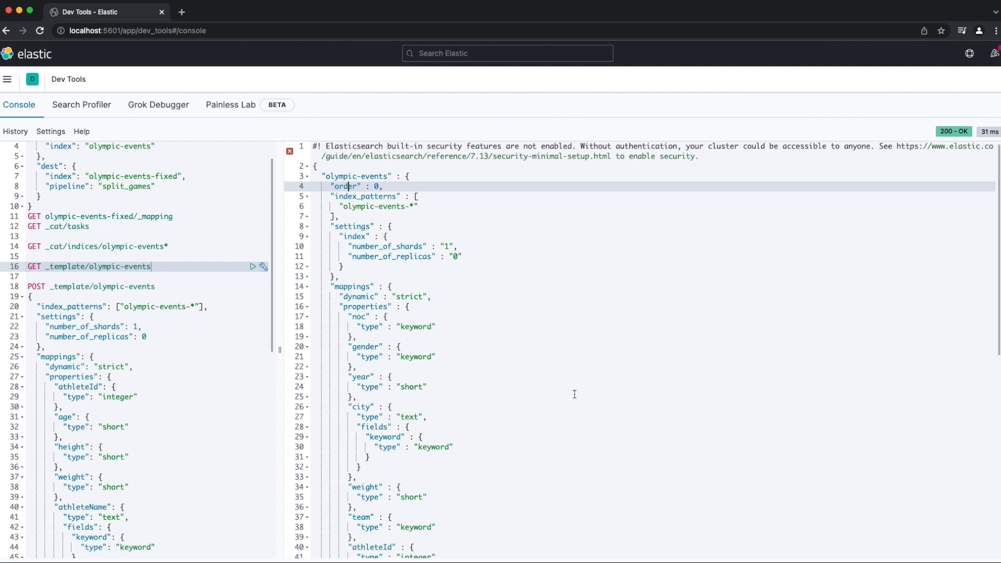
mouse_move(186, 260)
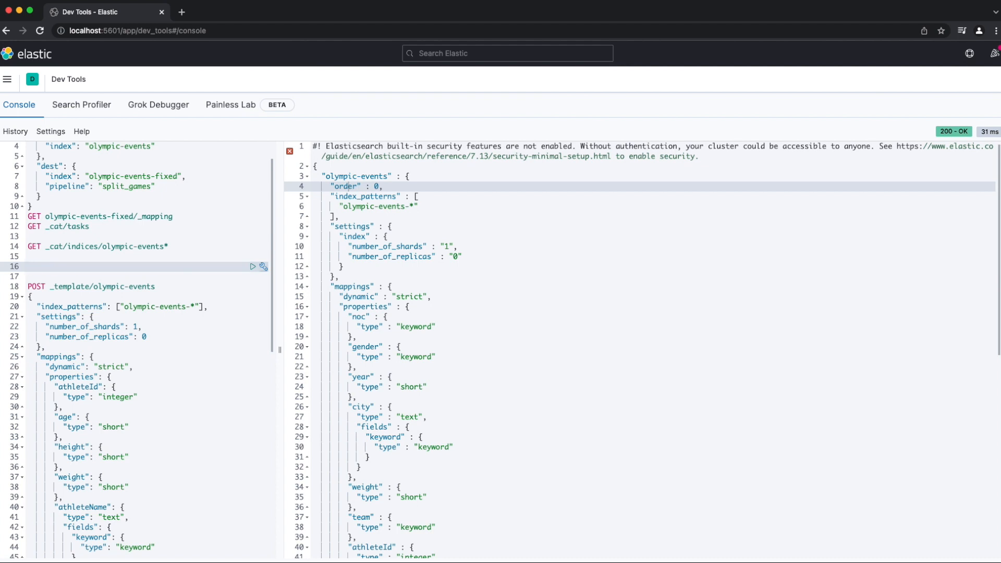
Step: Store PUT _ingest/pipeline/reconcile_fields with rename processors followed by the split_games pipeline processor
text(PUT _ingest/pipeline)
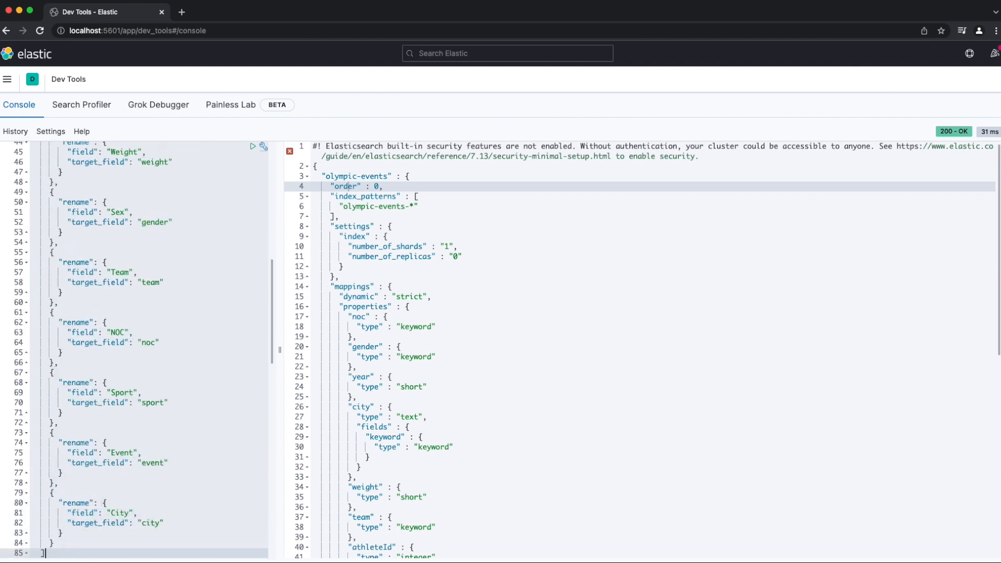
scroll(down, 3)
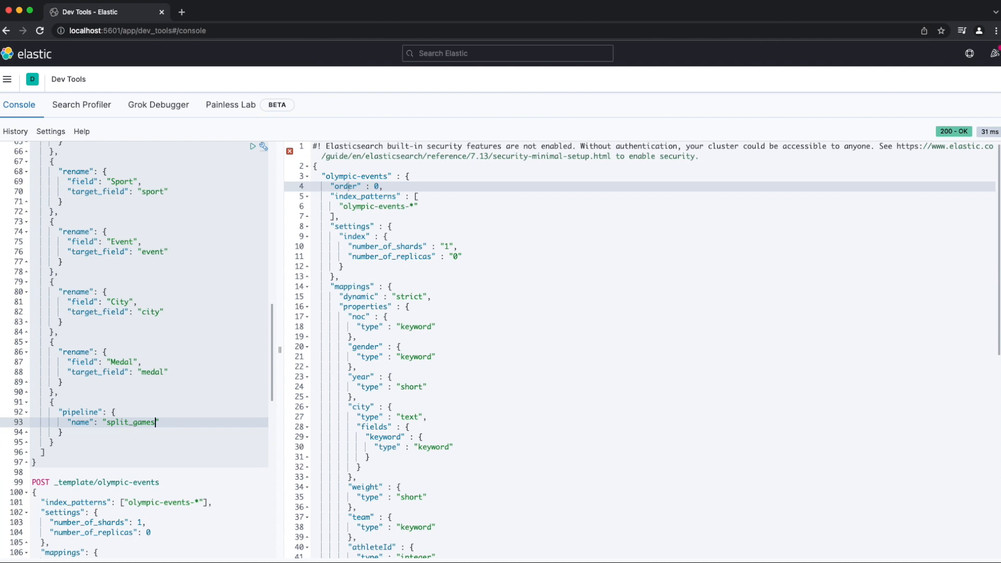
click(252, 146)
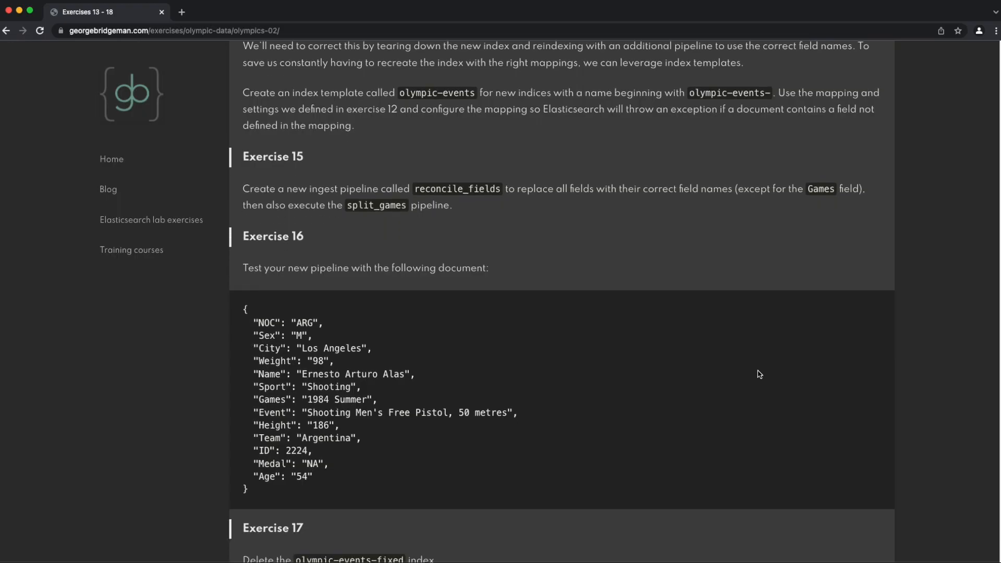
scroll(down, 3)
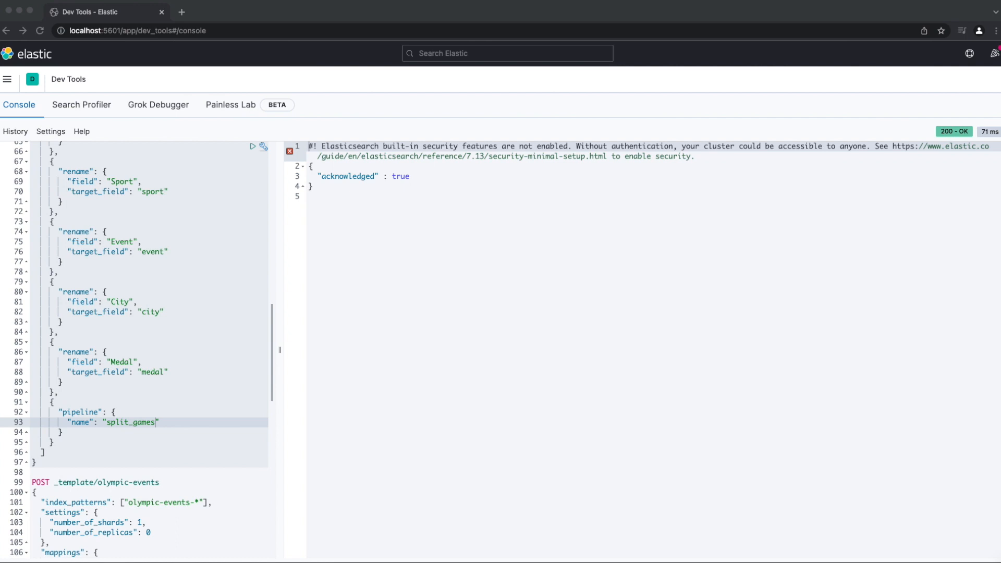
mouse_move(190, 388)
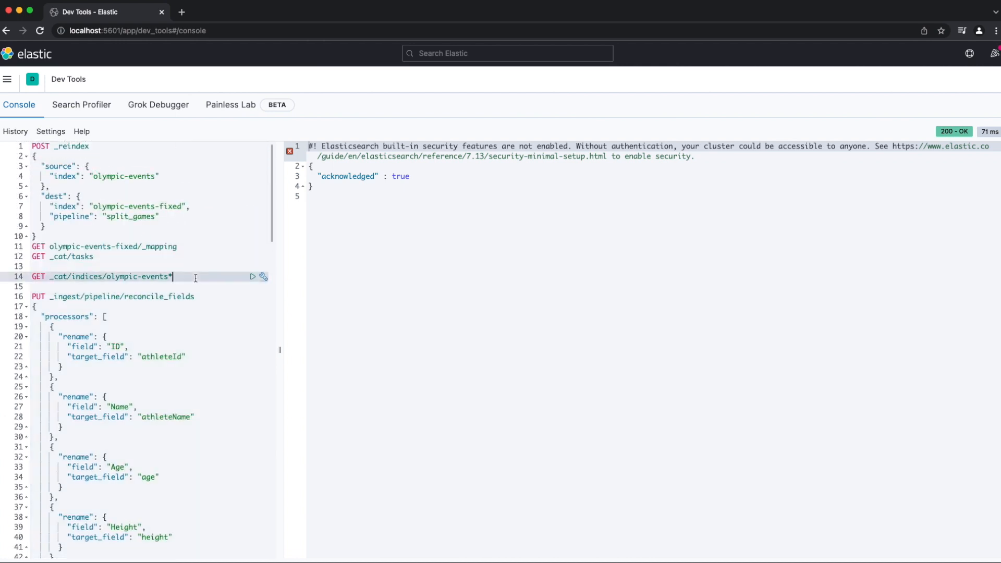
Step: Simulate reconcile_fields on the sample Argentina shooting document, returning athleteId, season and year
text(PO)
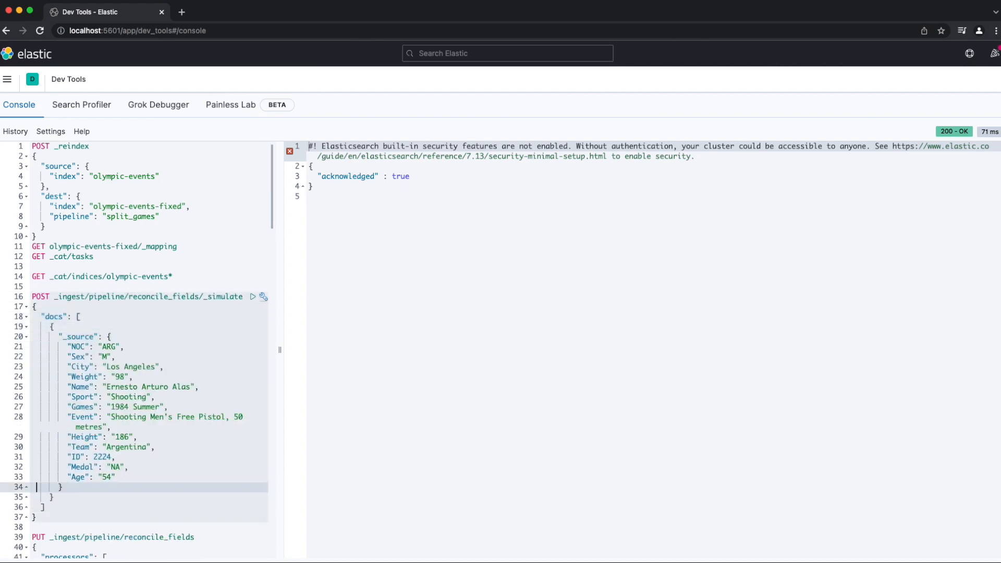
click(251, 297)
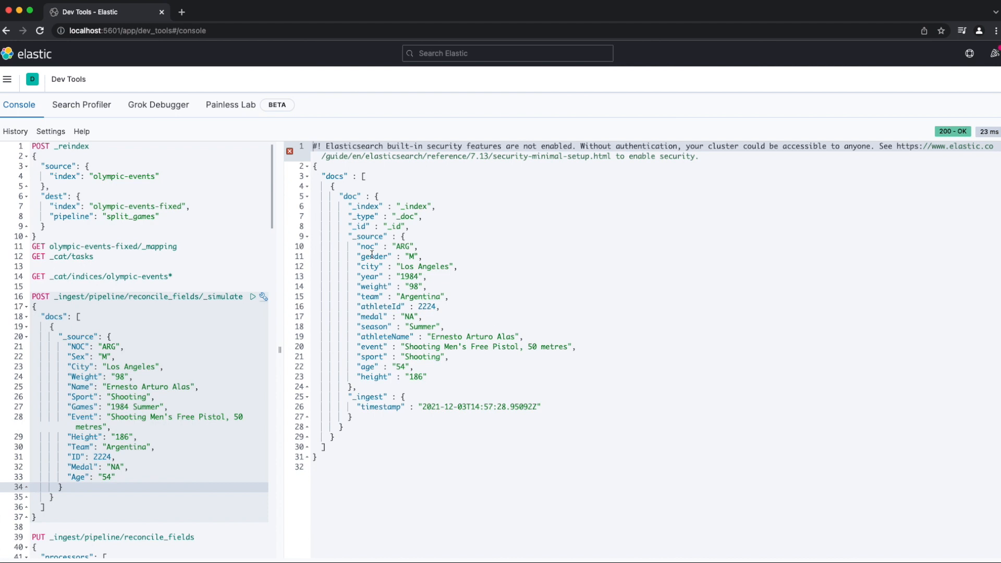
mouse_move(368, 246)
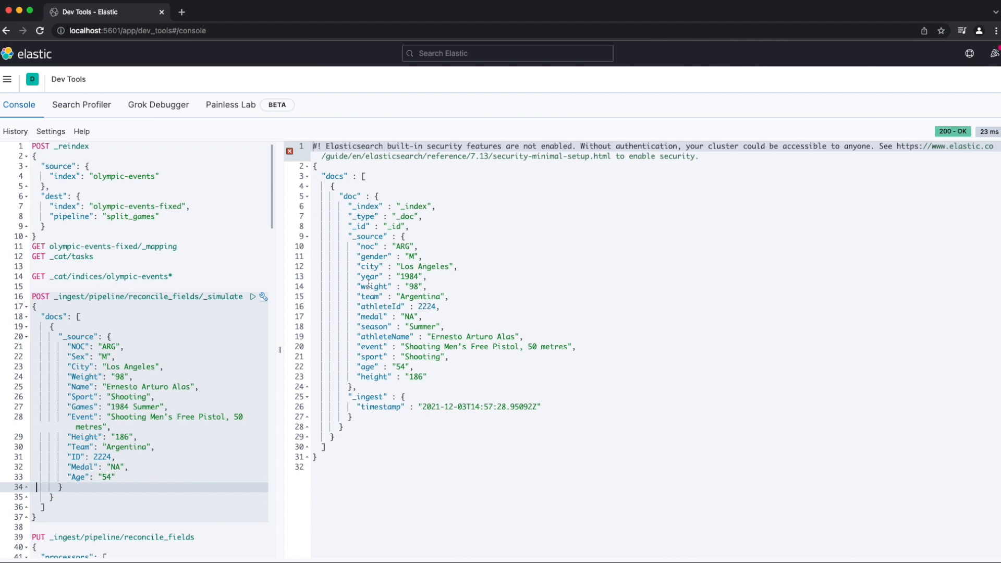
mouse_move(373, 276)
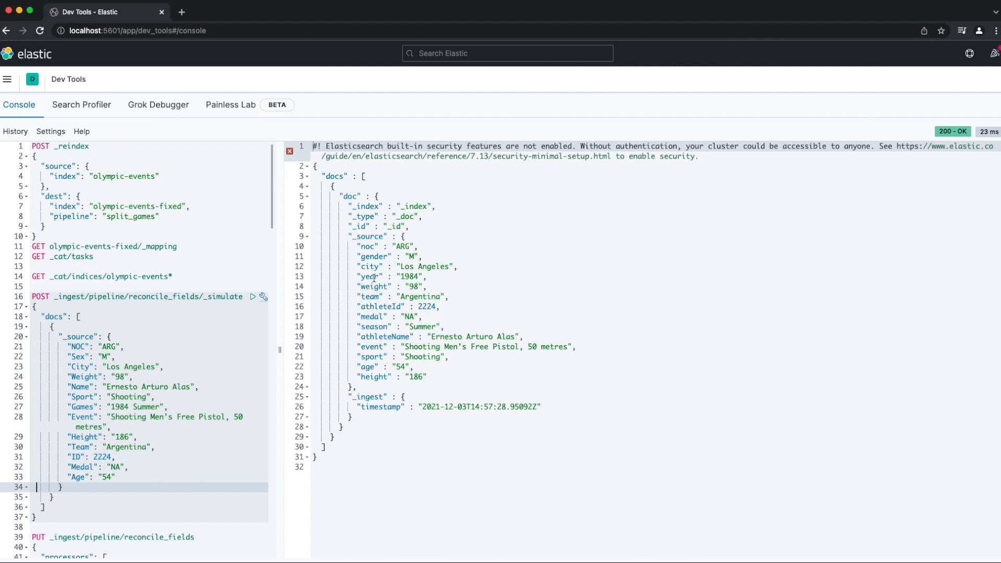
click(370, 276)
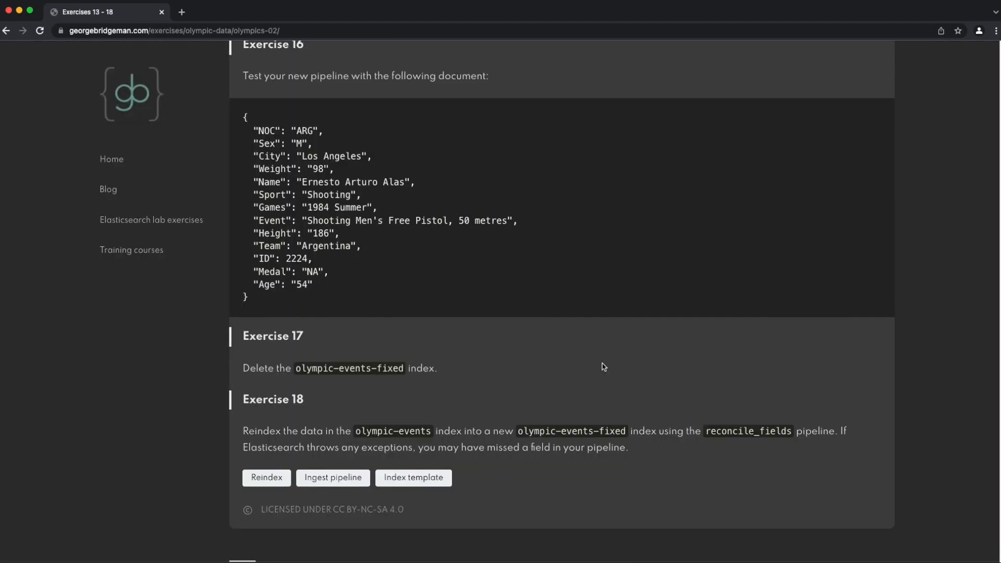
Step: Scroll the exercises page to Exercises 17 and 18 on deleting and reindexing olympic-events-fixed
scroll(down, 3)
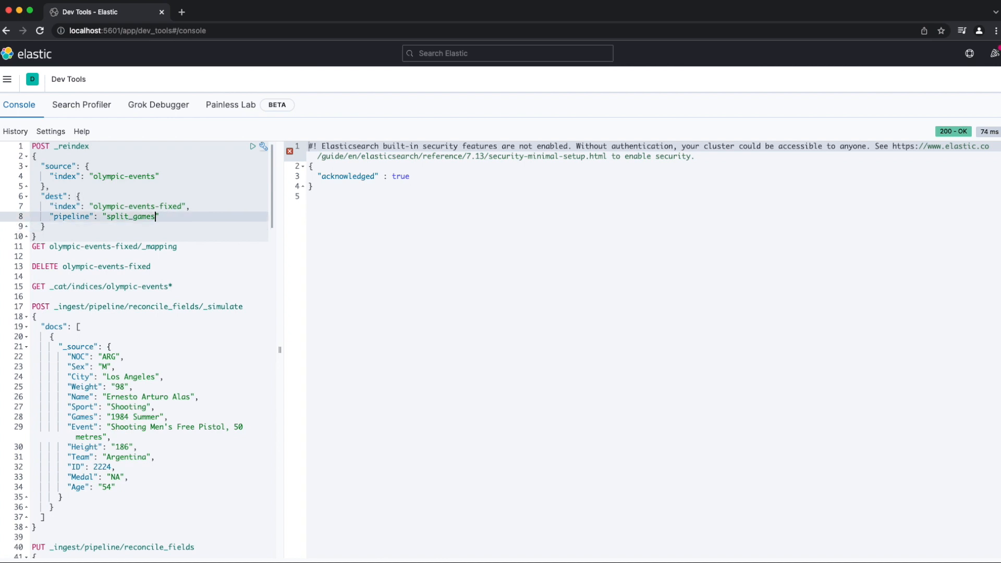
Step: Switch the reindex dest pipeline to reconcile_fields and add a GET _cat/tasks request
text(reconcile_field)
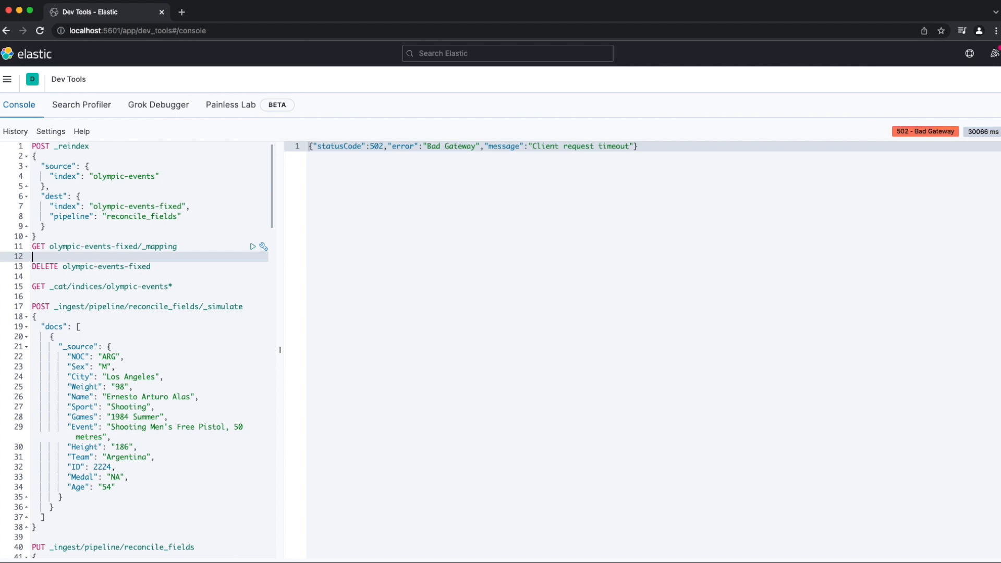
text(GET _cat/tasks)
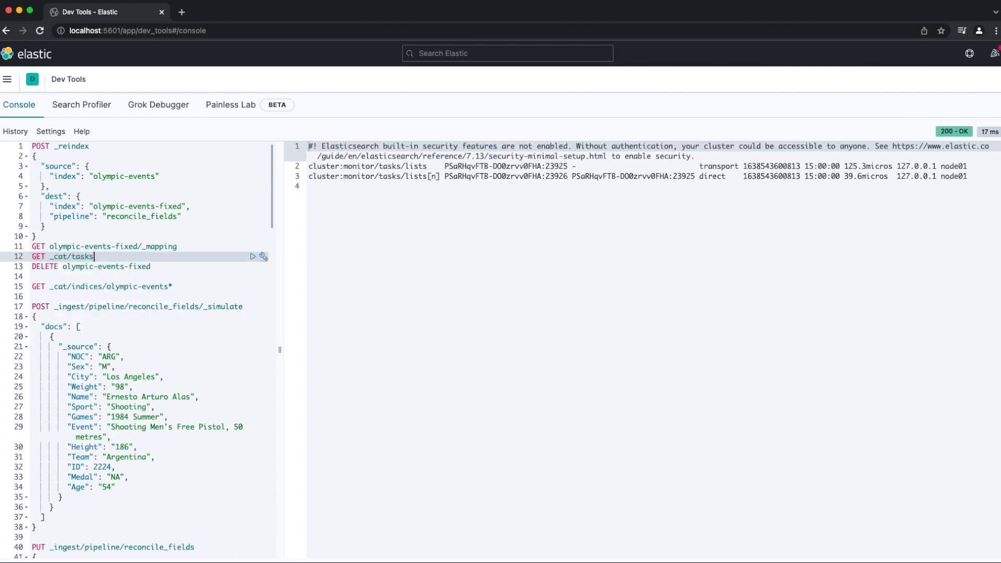
Step: List olympic-events* indices with document counts, then search olympic-events-fixed for renamed-field documents
click(93, 286)
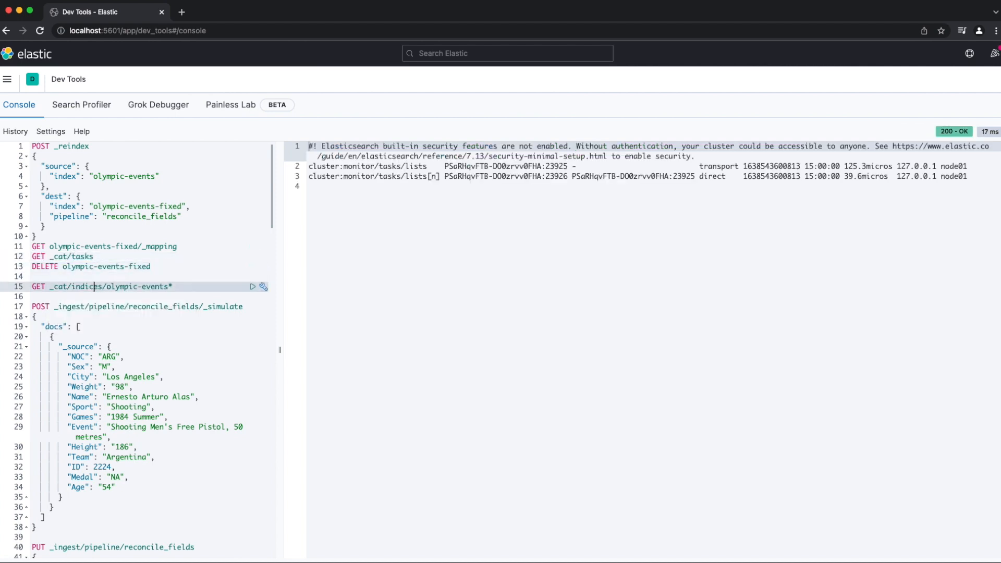
click(253, 286)
text(POST olympic-events-fixed/_refresh)
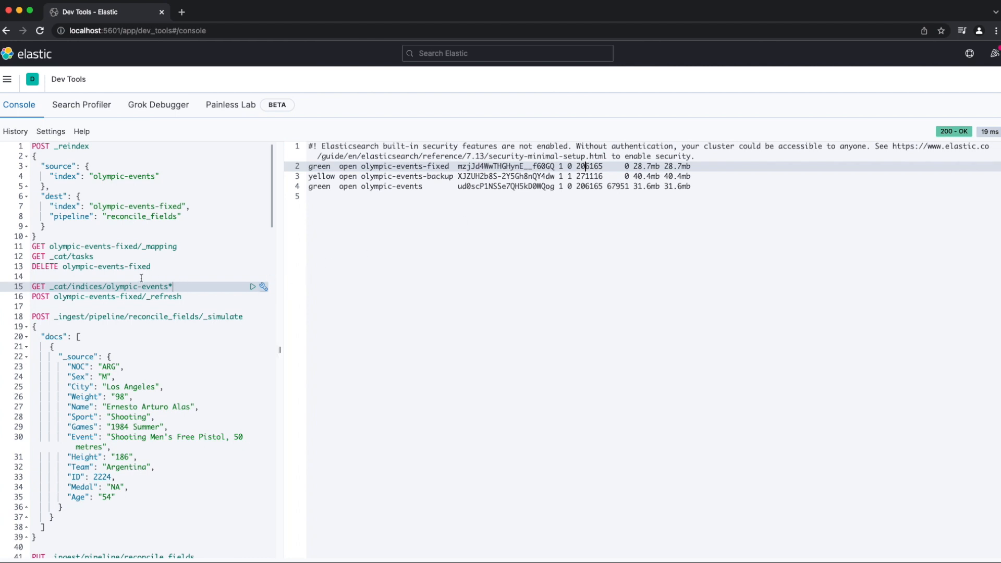
click(252, 267)
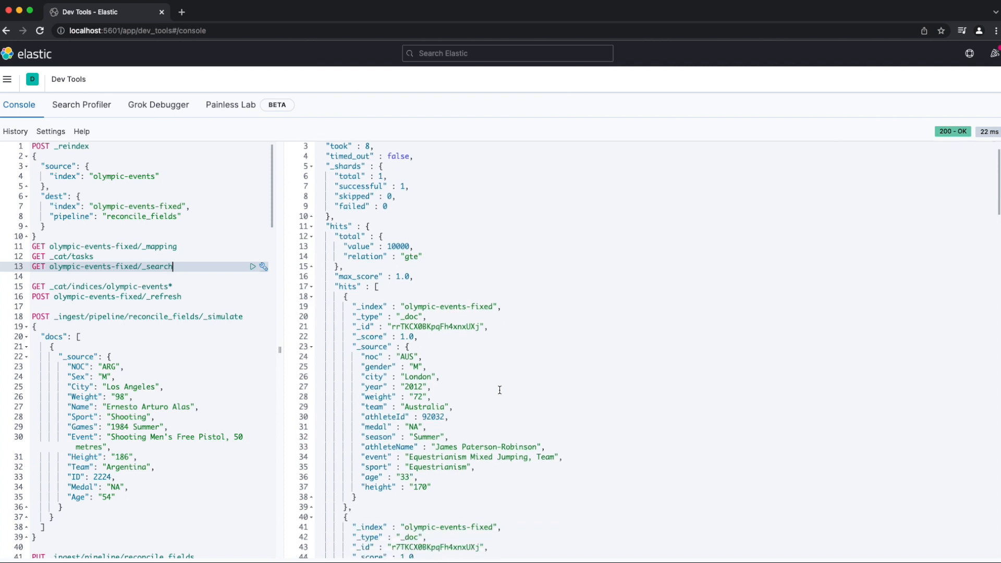
Step: Rerun GET olympic-events-fixed/_search to view hits with renamed athleteName, season and noc fields
click(253, 267)
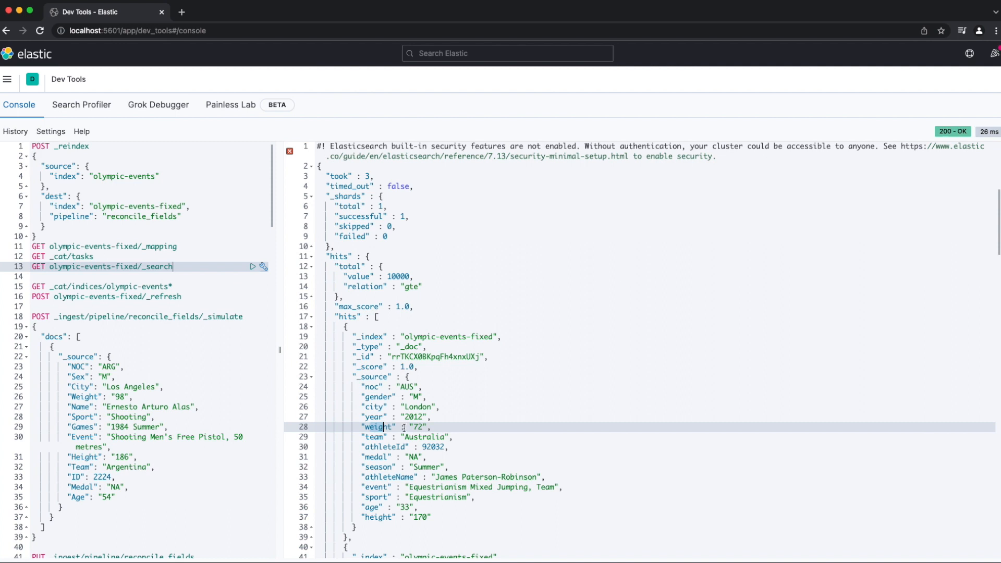